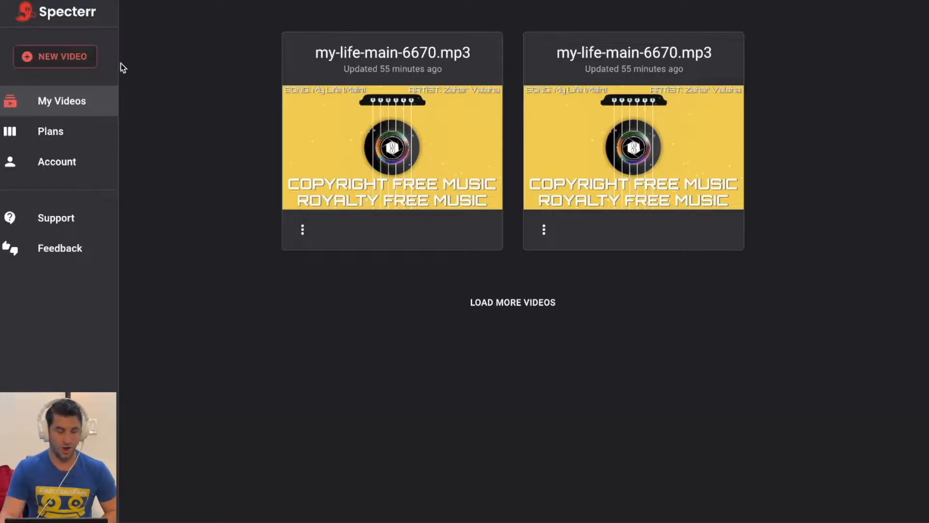
- Start a new video from the Default preset in the preset gallery
click(55, 56)
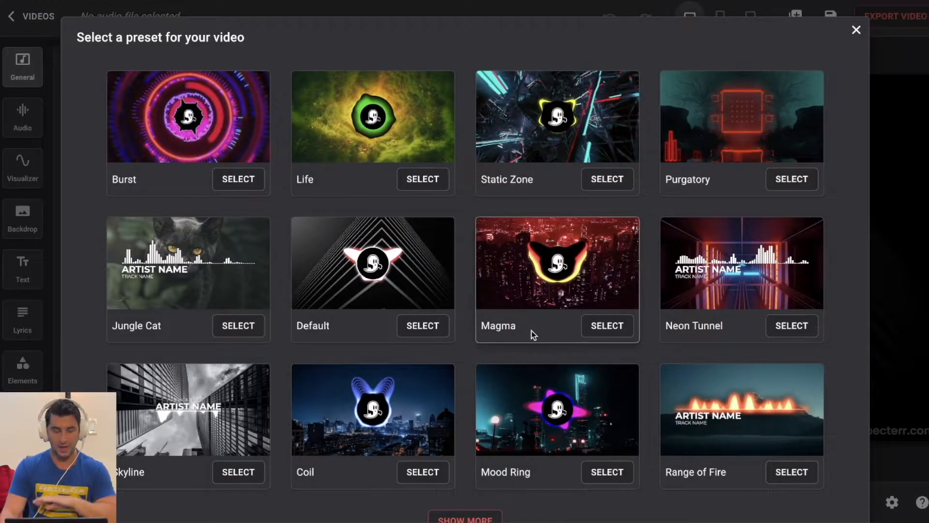
scroll(down, 3)
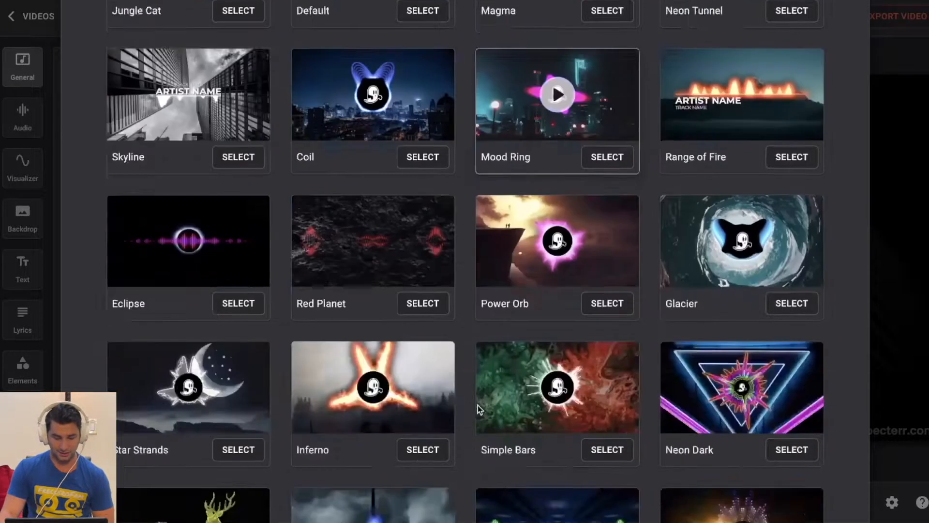
scroll(down, 3)
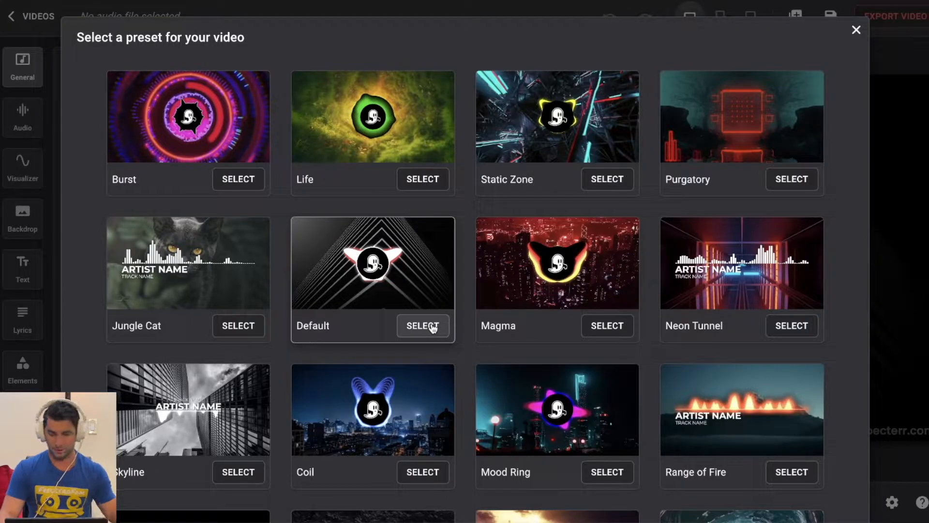
click(423, 325)
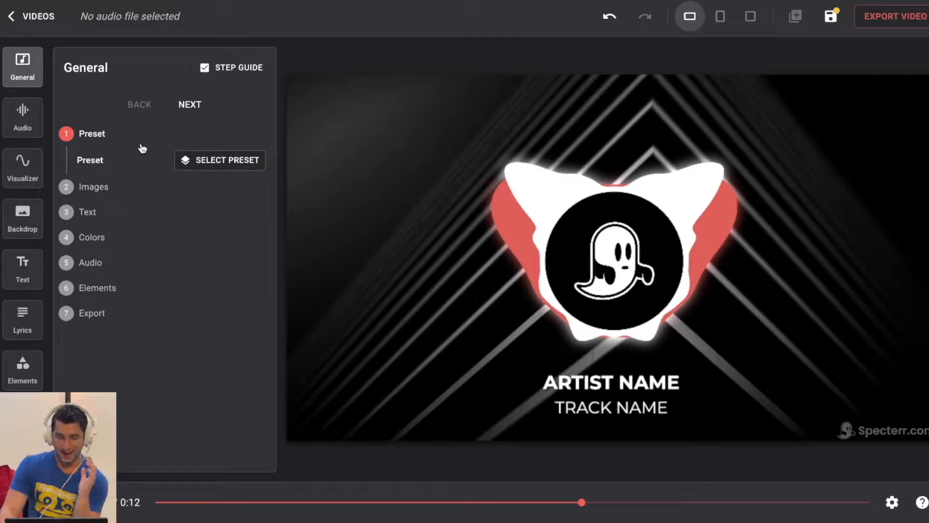
- Upload Catalina Island.mp3 as the audio and preview playback, scrubbing further into the track
click(204, 67)
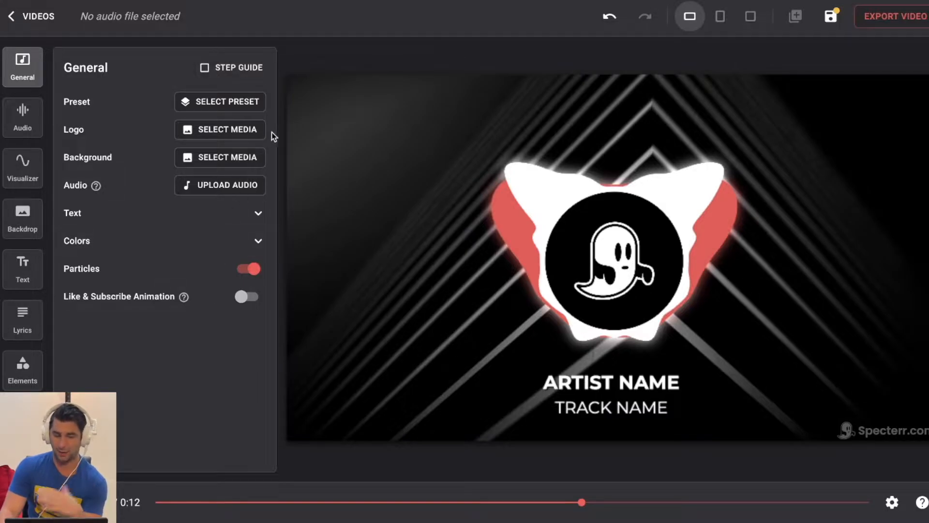
mouse_move(82, 174)
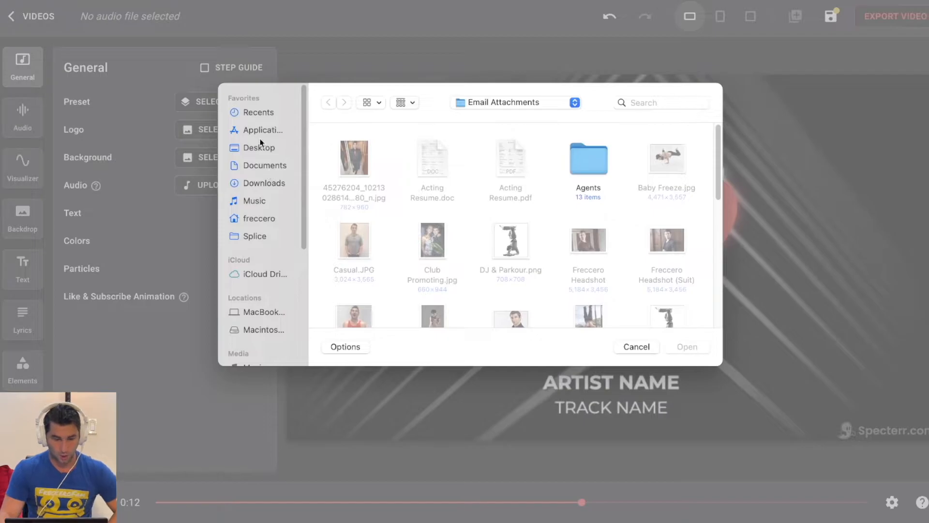
click(258, 142)
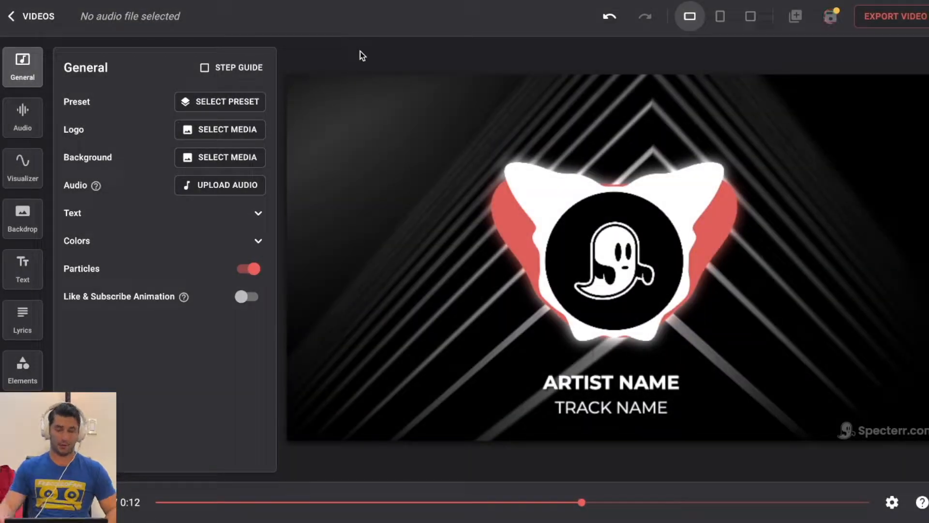
click(220, 184)
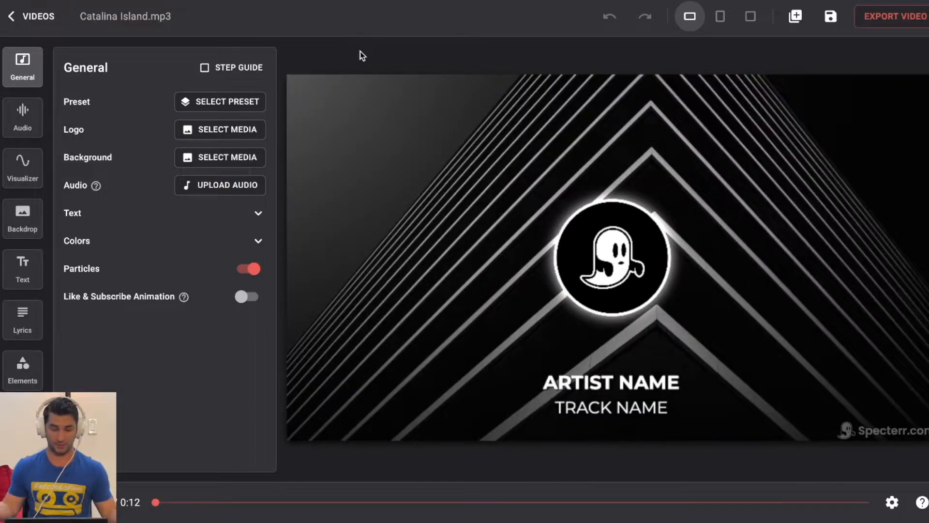
click(219, 185)
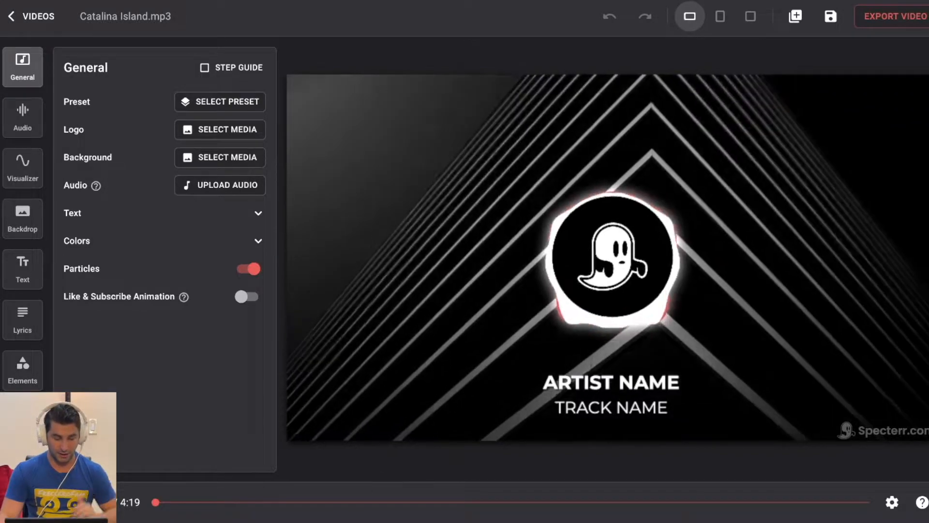
drag(155, 503, 247, 502)
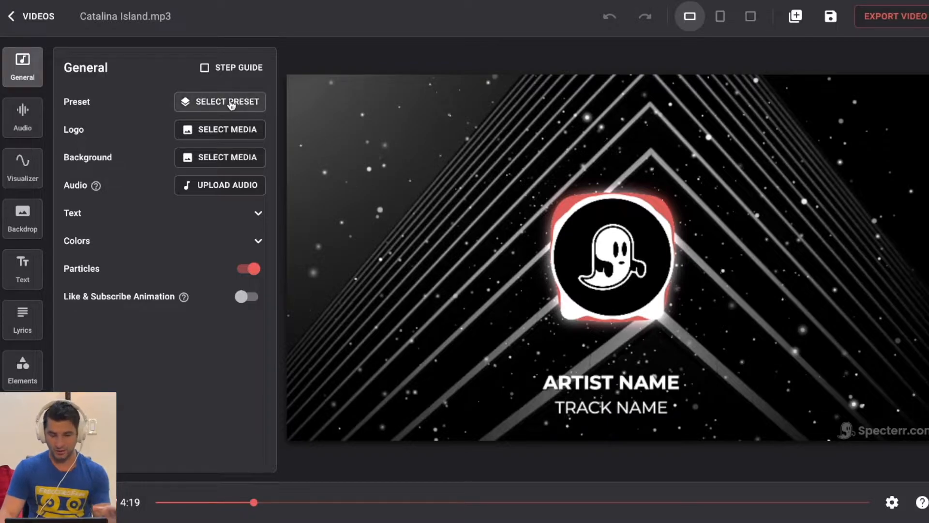
- Upload the breakdancing handstand photo from Documents as the center logo
click(220, 129)
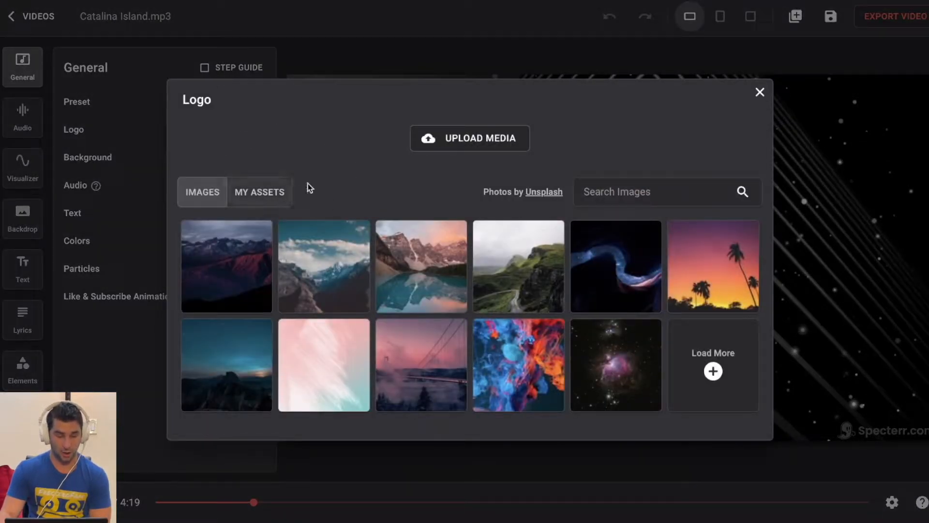
click(259, 192)
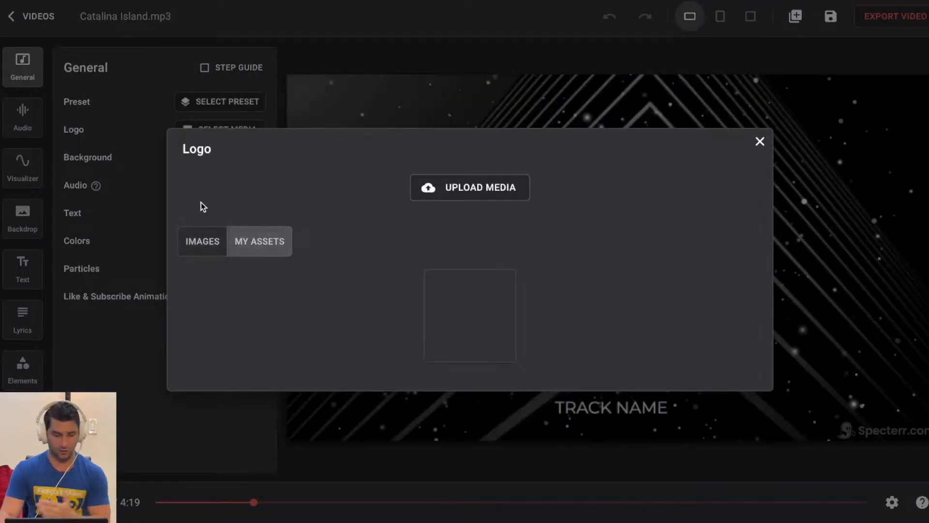
click(469, 187)
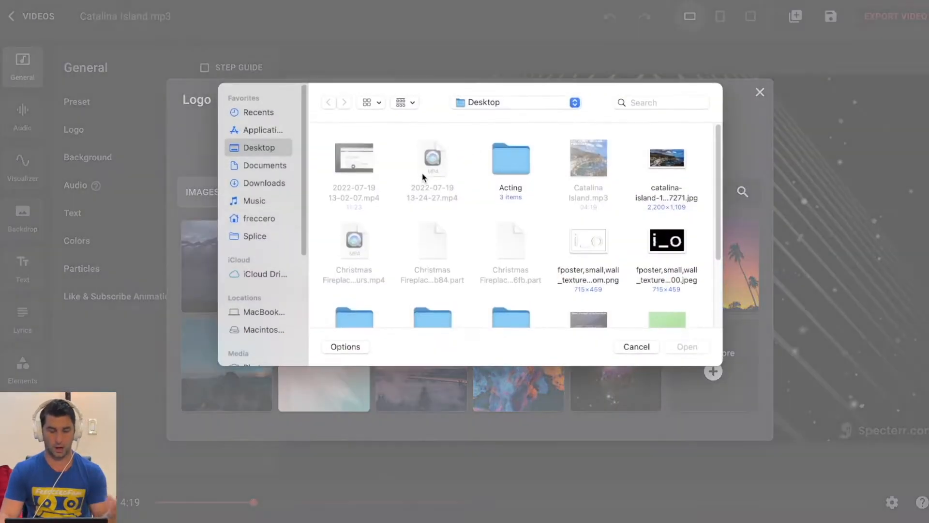
click(264, 166)
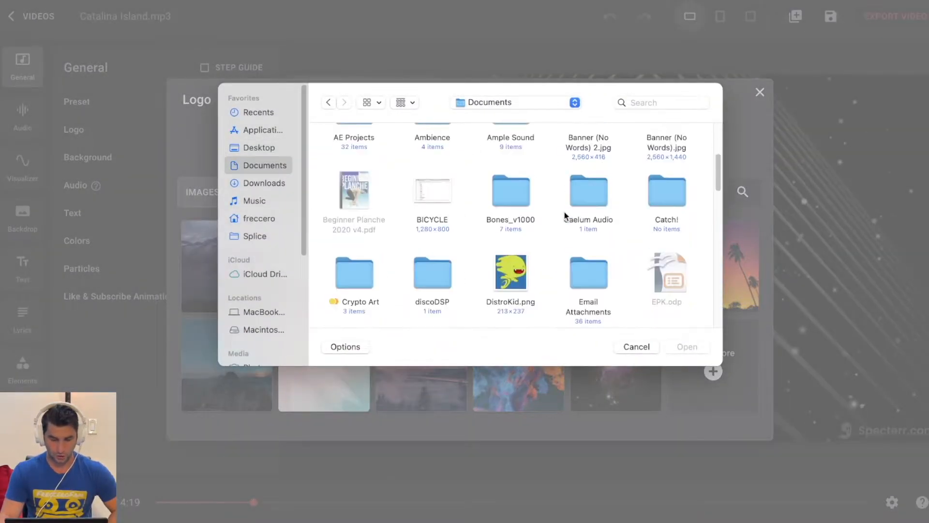
click(636, 346)
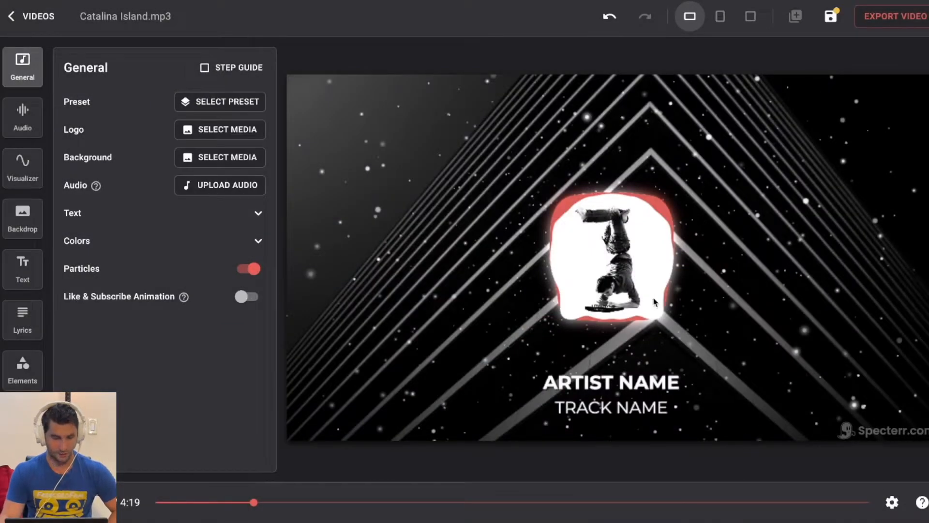
- Try the tropical river video as the background
click(220, 156)
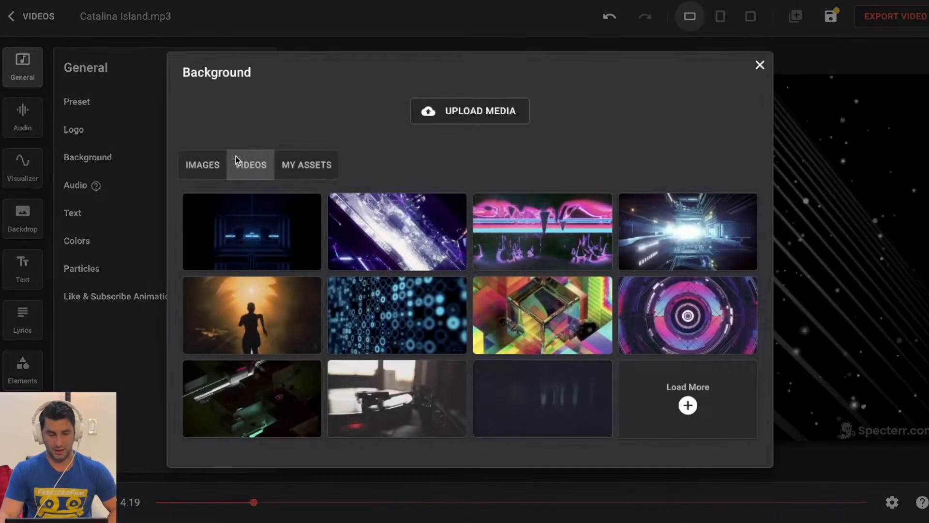
click(202, 164)
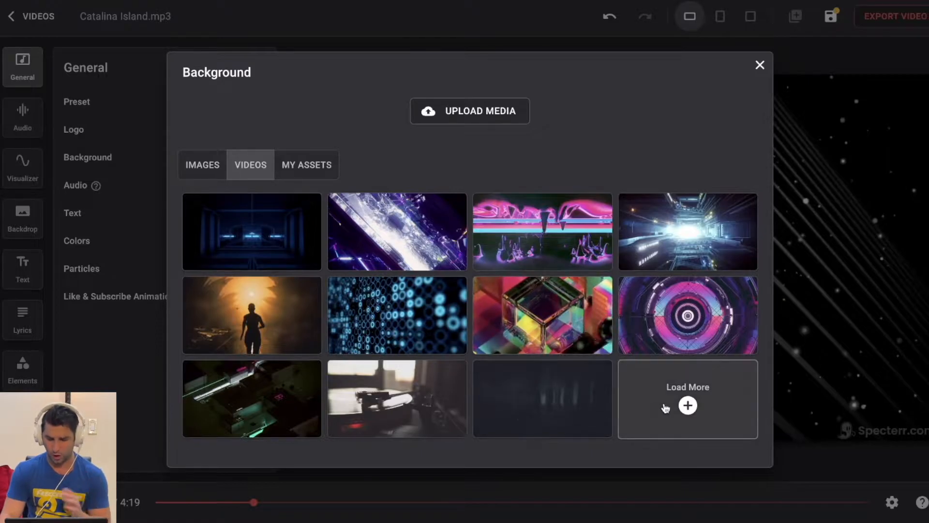
click(687, 398)
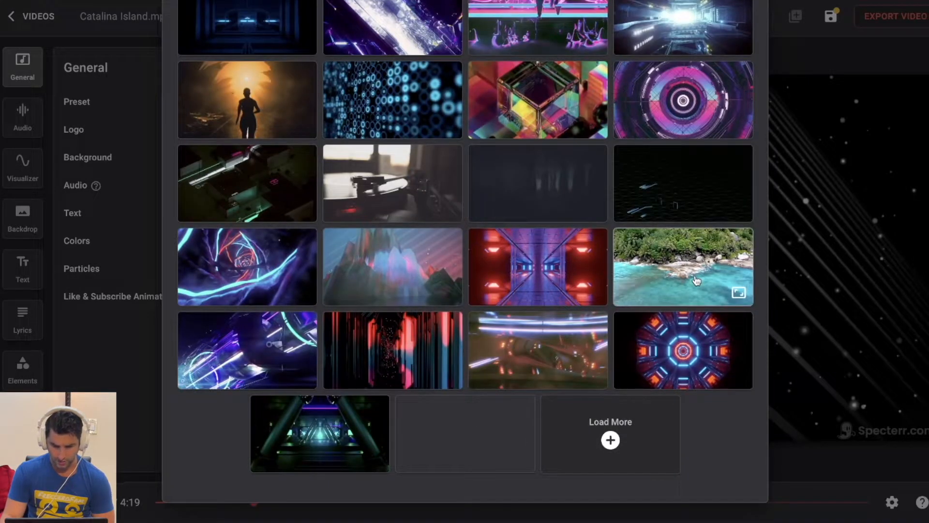
click(681, 267)
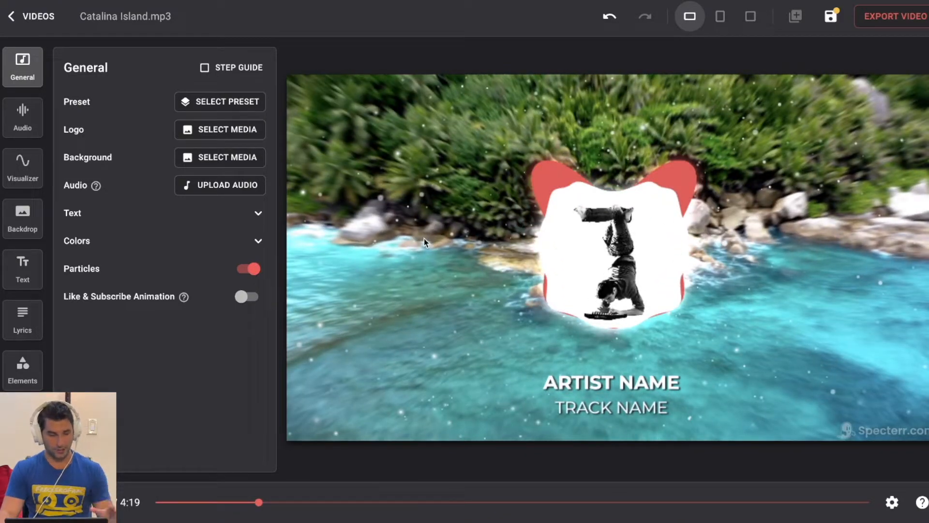
- Replace the background with the sunset palm trees photo
click(220, 157)
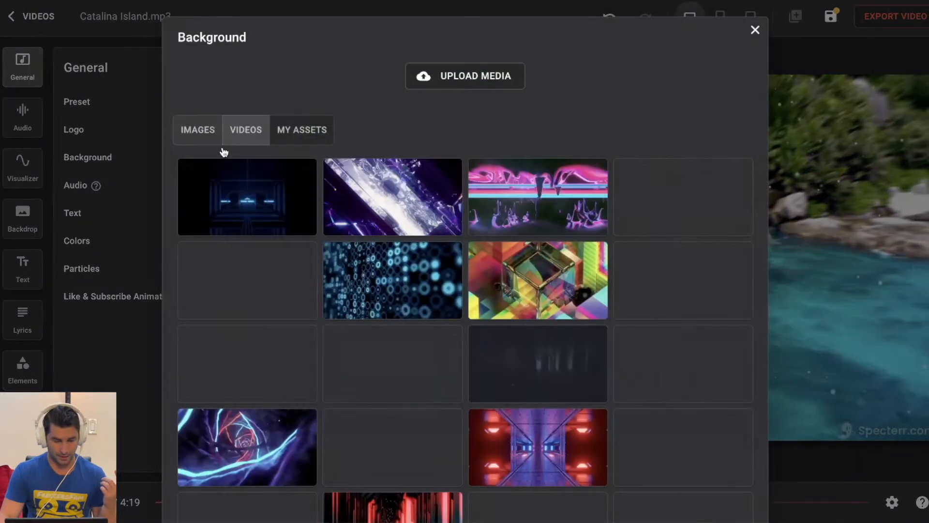
scroll(down, 3)
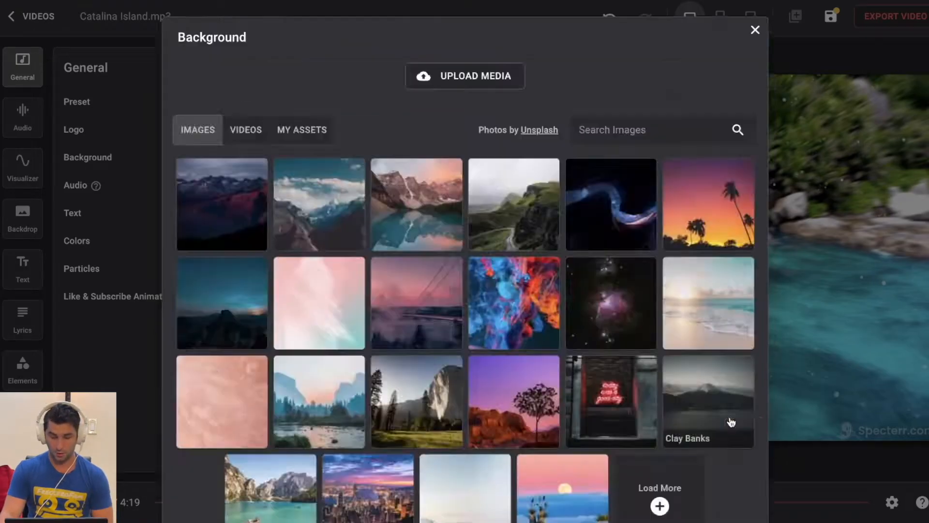
click(755, 29)
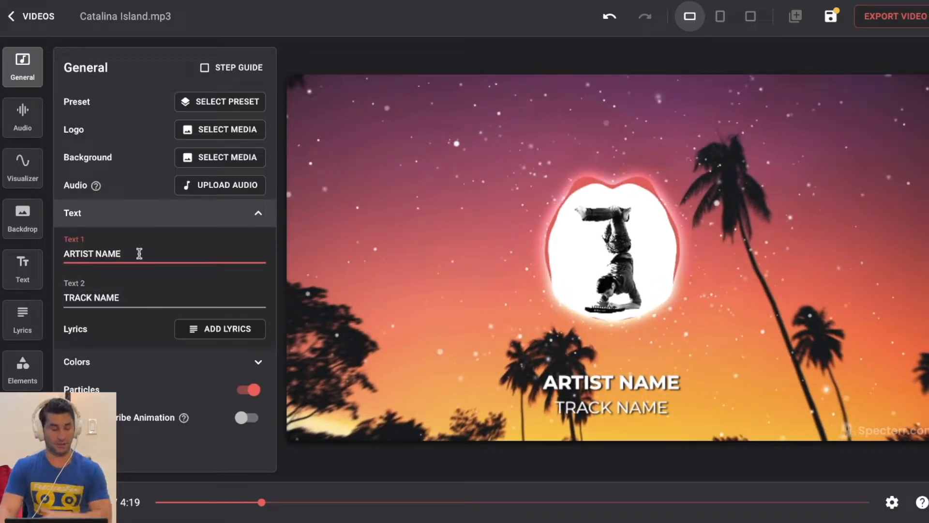
- Change the placeholder texts to 'Catalina Island' and 'Freccero', then view the audio settings
double_click(92, 254)
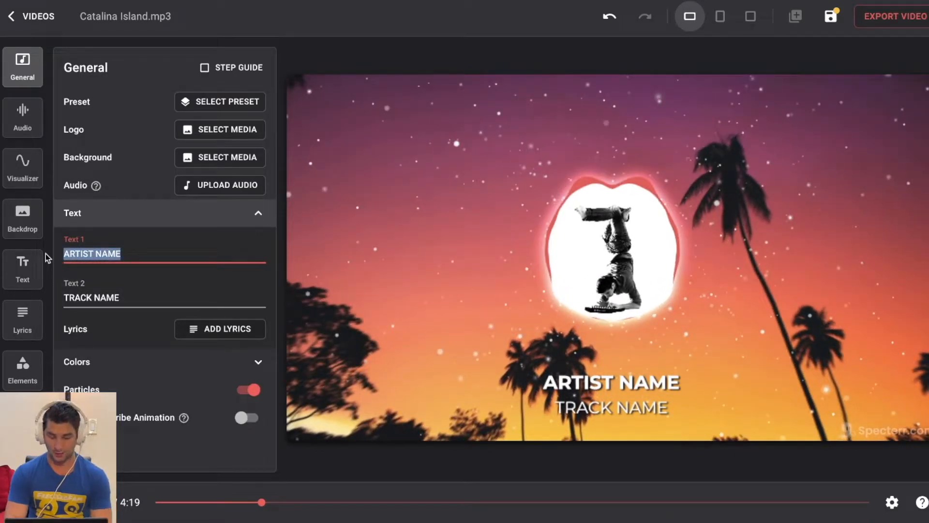
text(c)
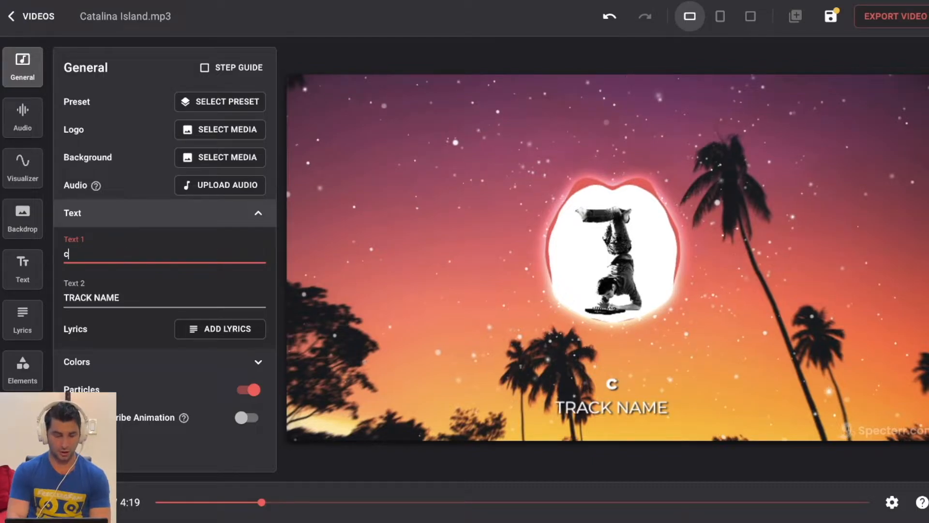
text(Catalina Island)
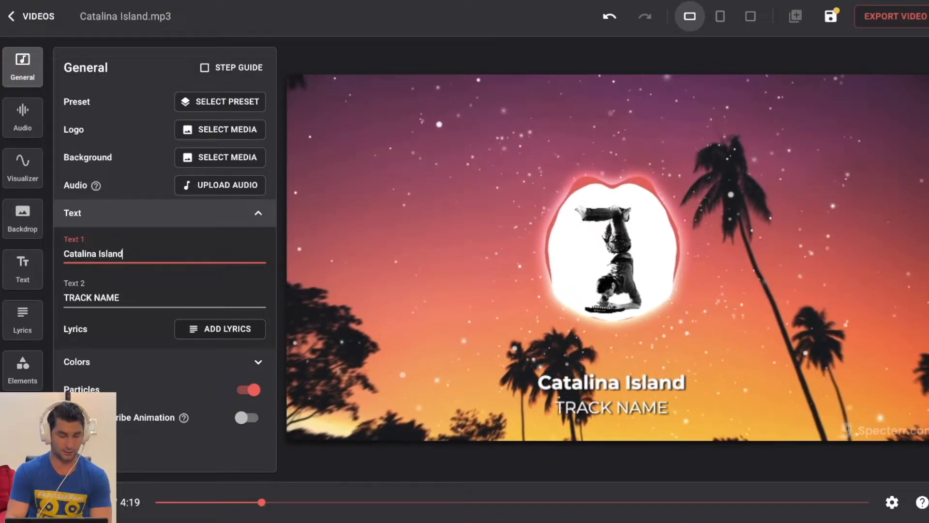
text(Freccero)
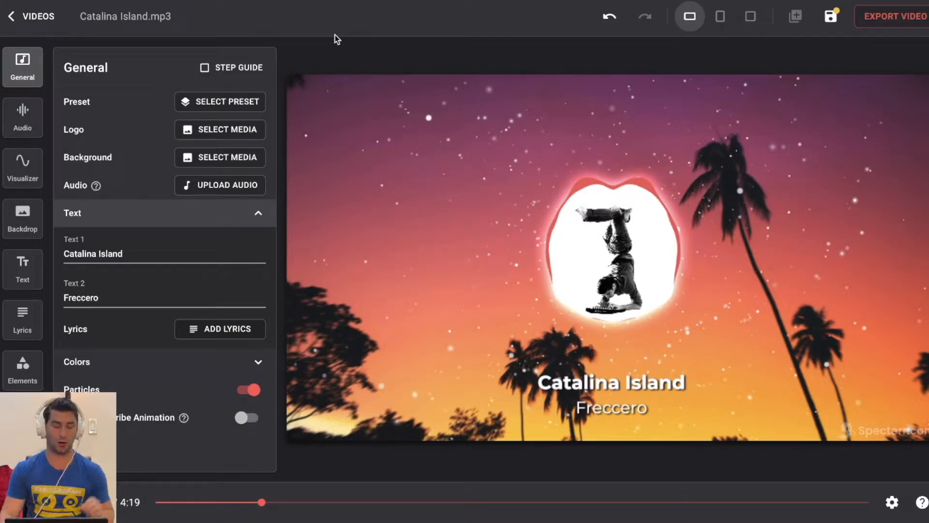
click(23, 117)
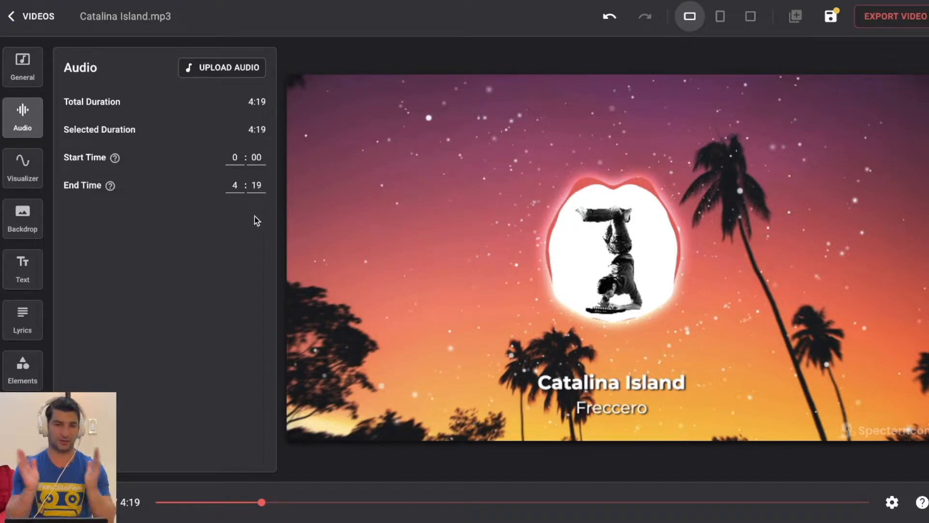
click(22, 168)
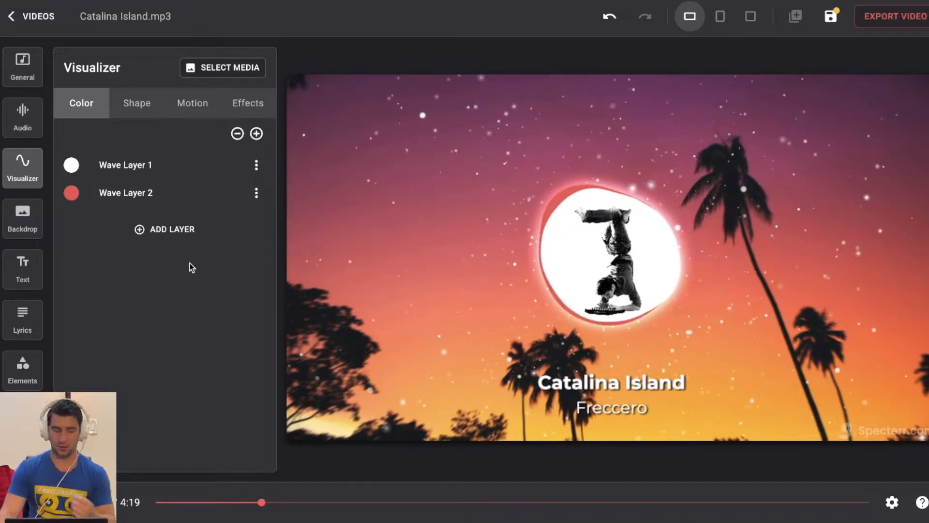
- Open the visualizer's Shape tab showing the 200-point smooth circle
click(135, 102)
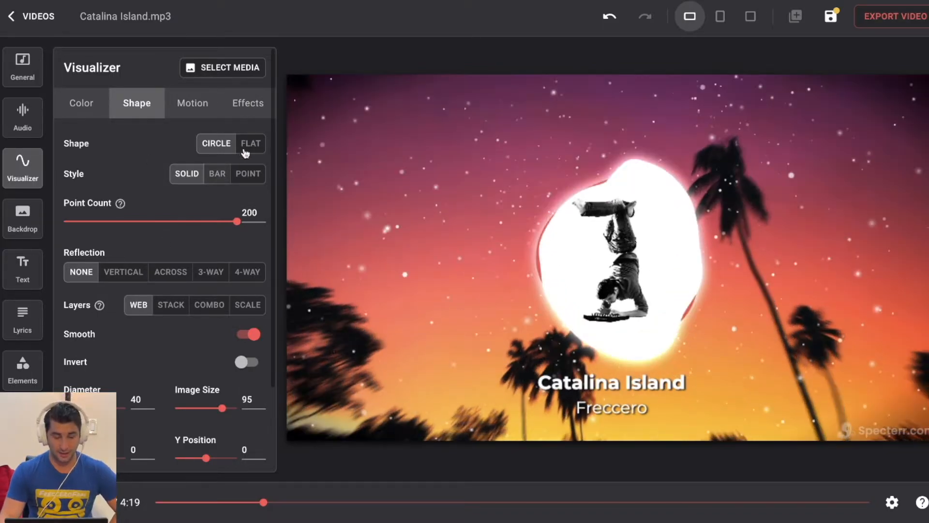
- Give the circle visualizer 145 points, Combo layers and effects, after trying Flat with reflections
click(250, 142)
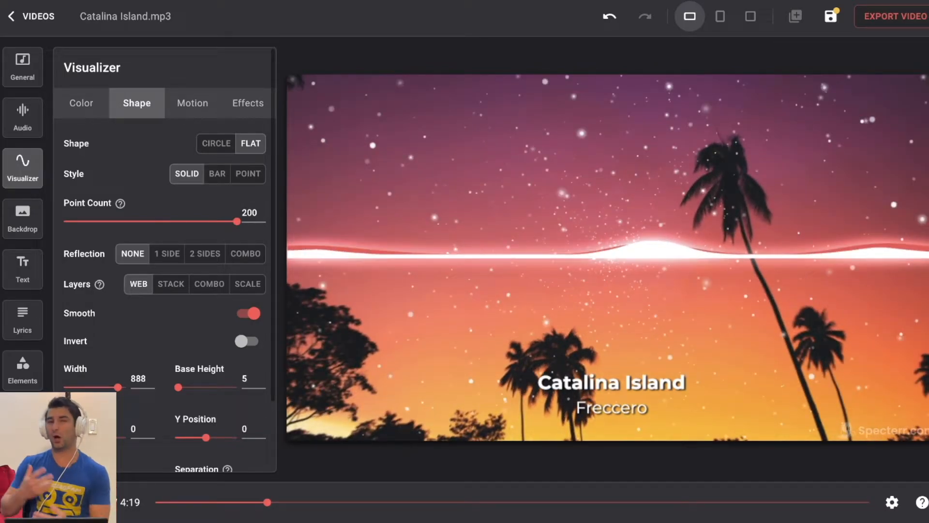
mouse_move(67, 359)
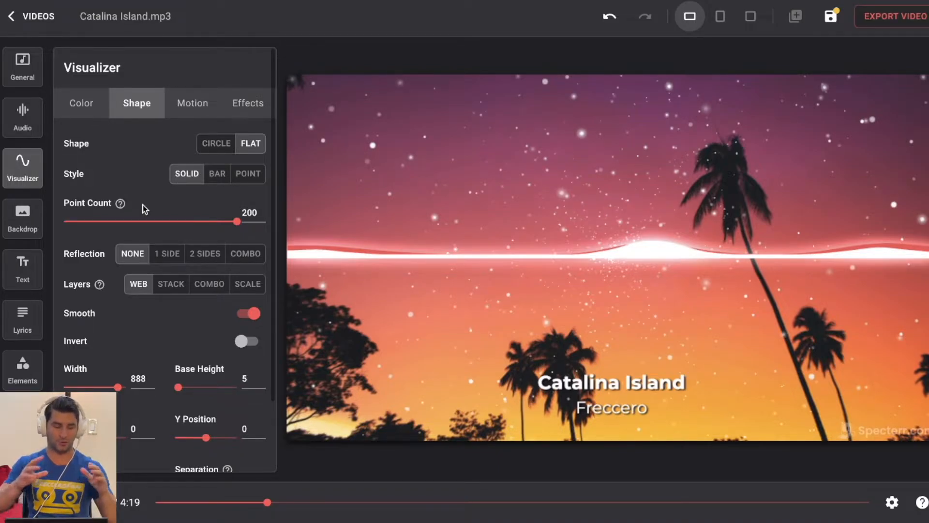
drag(237, 221, 192, 221)
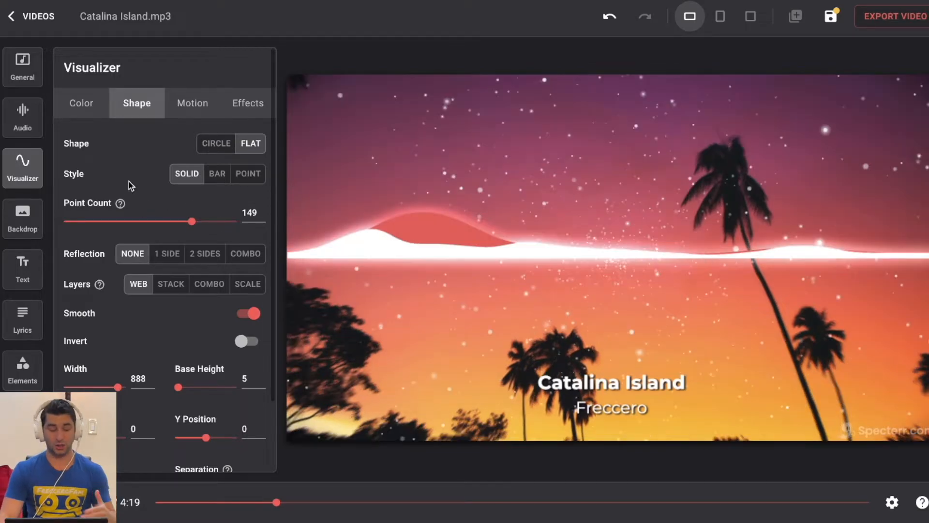
click(205, 254)
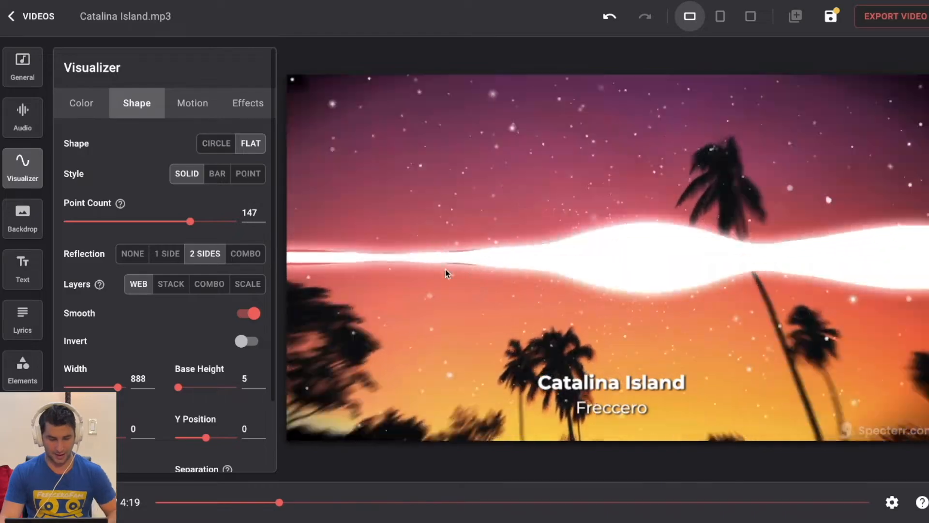
click(245, 254)
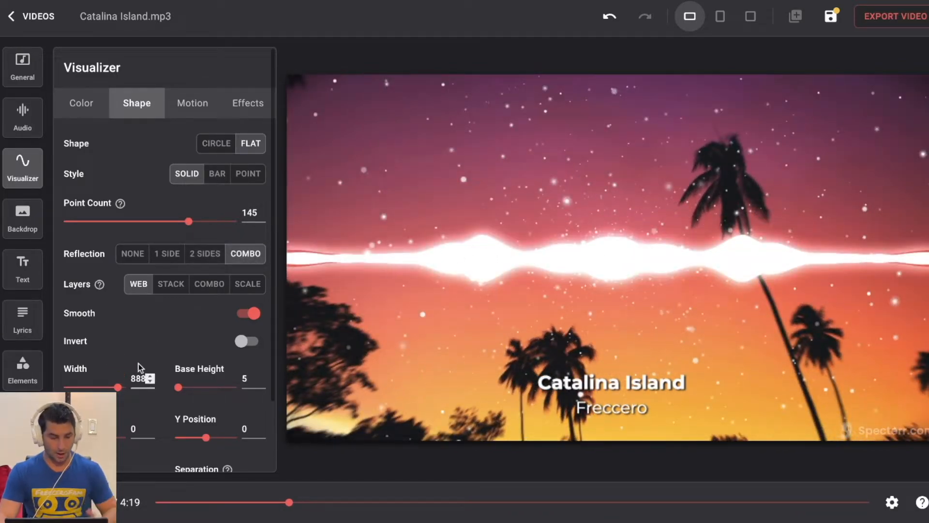
click(208, 283)
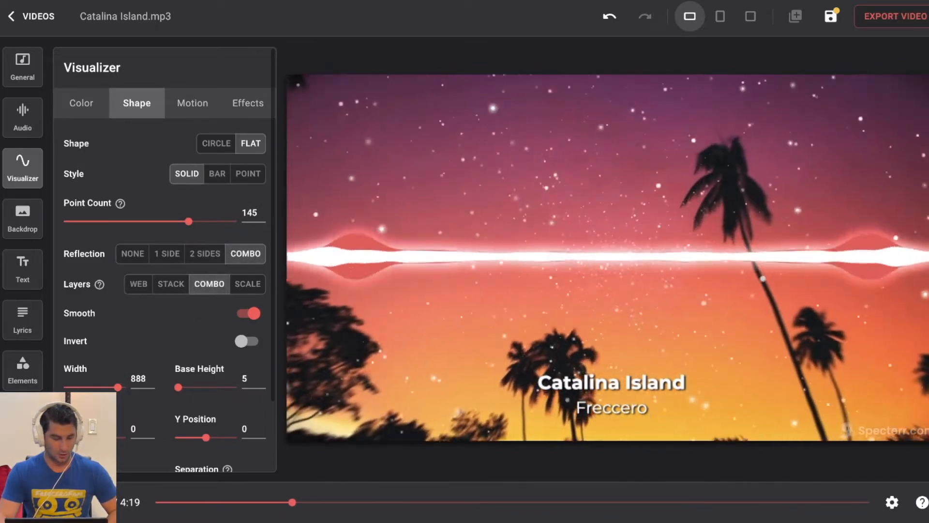
click(247, 103)
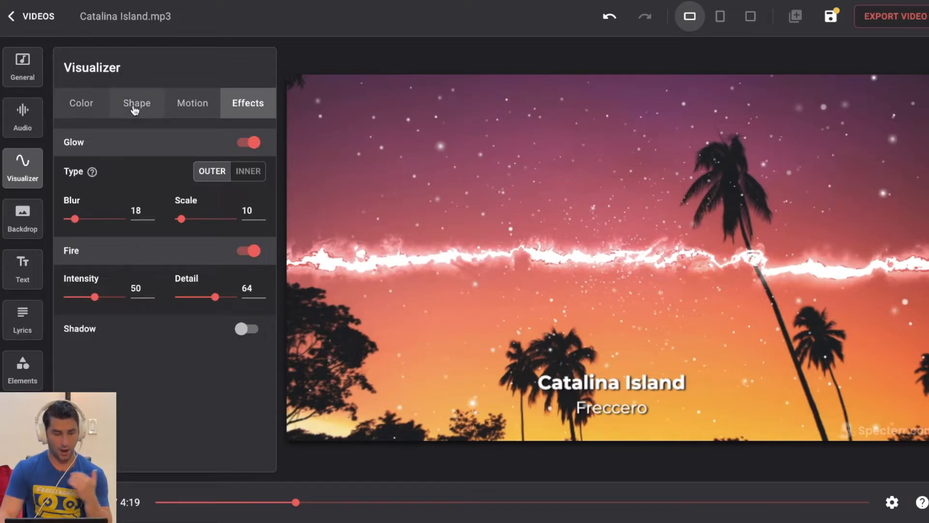
click(136, 103)
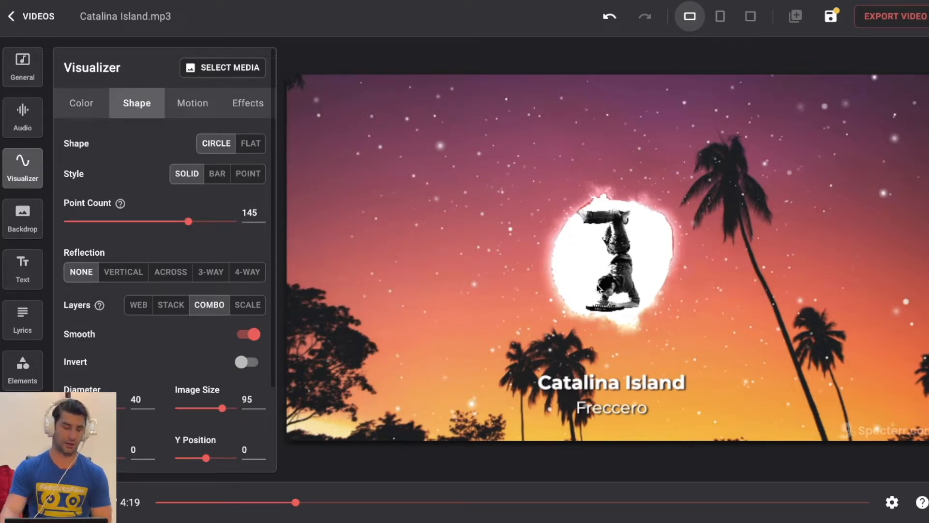
- Open the Backdrop settings from the sidebar
click(22, 219)
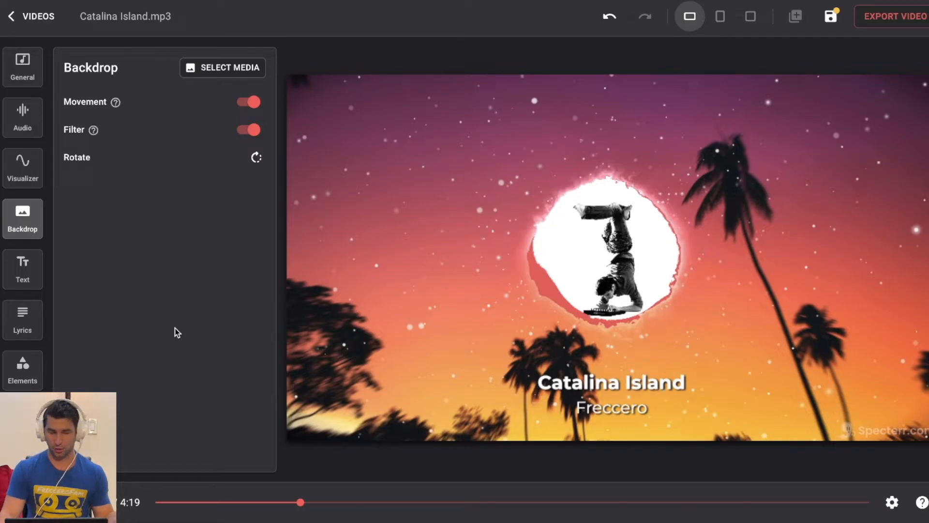
- Turn off backdrop Movement and Filter, then open the Text layers list
click(247, 102)
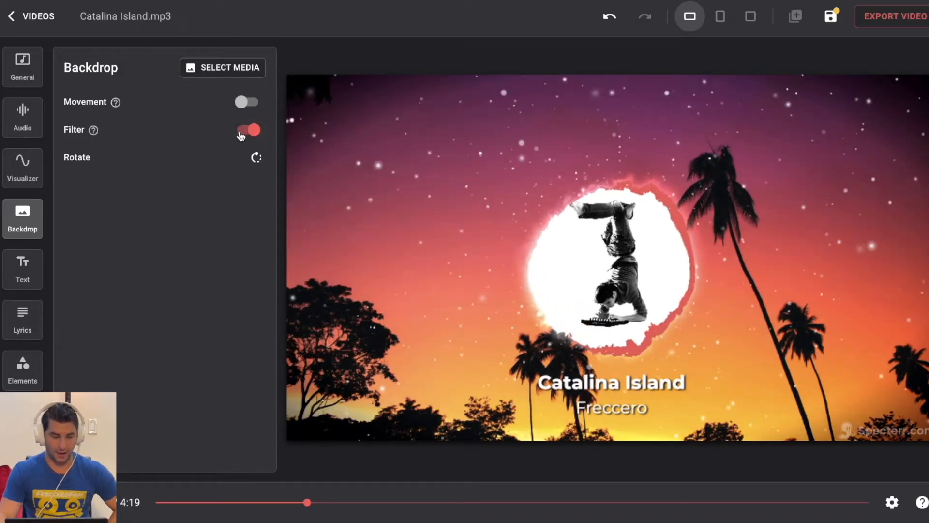
click(246, 129)
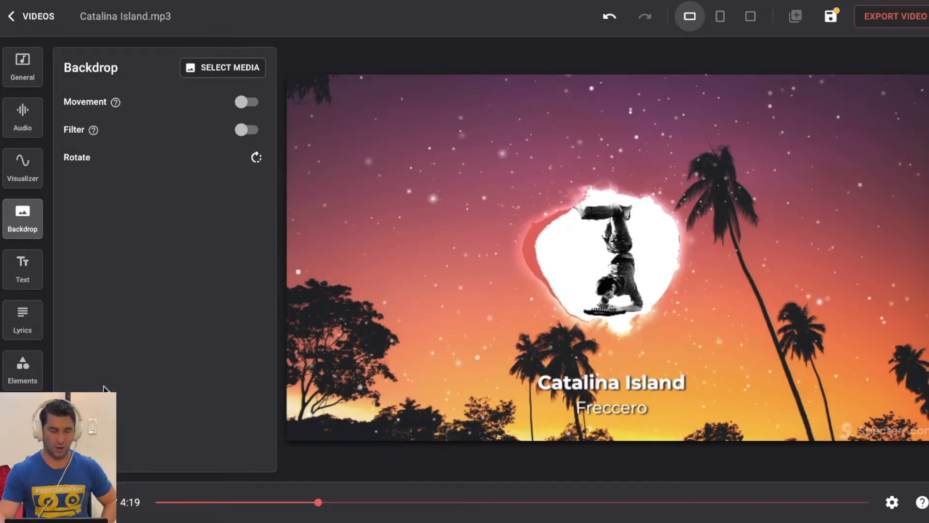
click(22, 269)
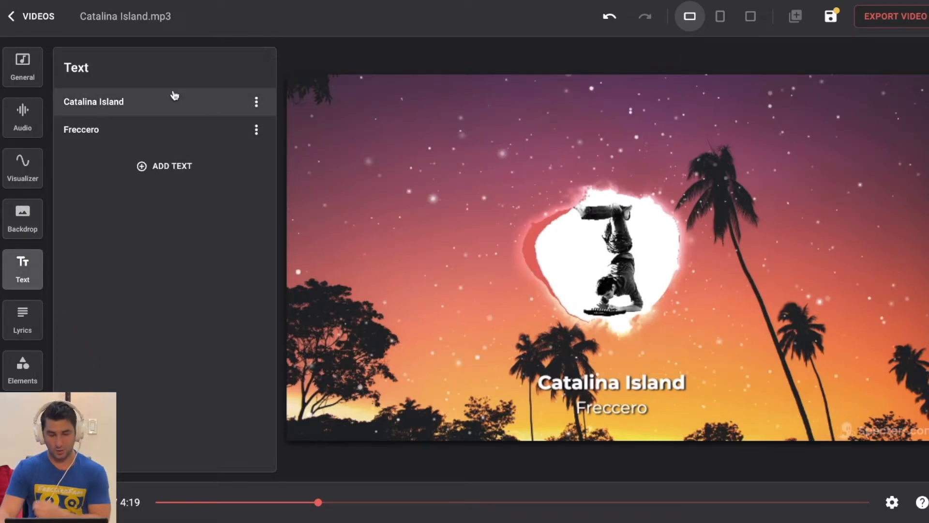
- Color the Catalina Island title orange FF6B00, then open the Elements particle settings
click(94, 101)
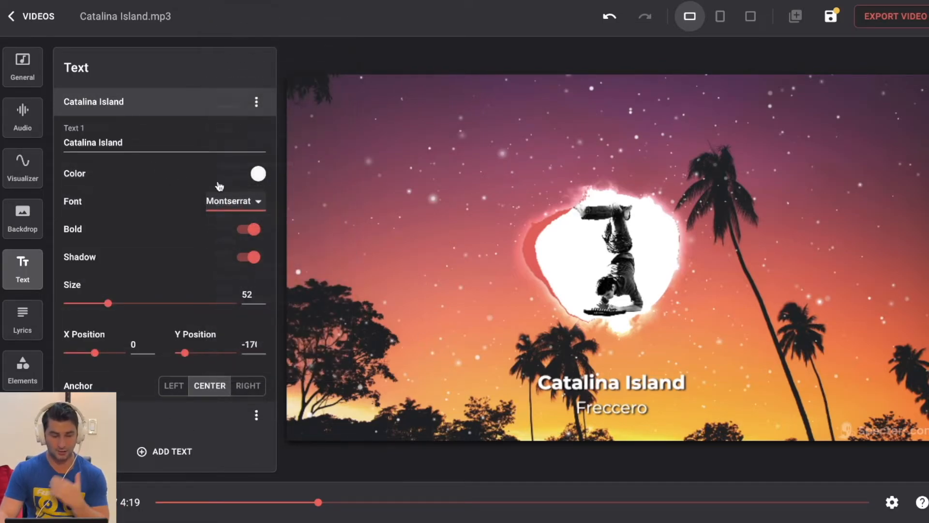
click(257, 173)
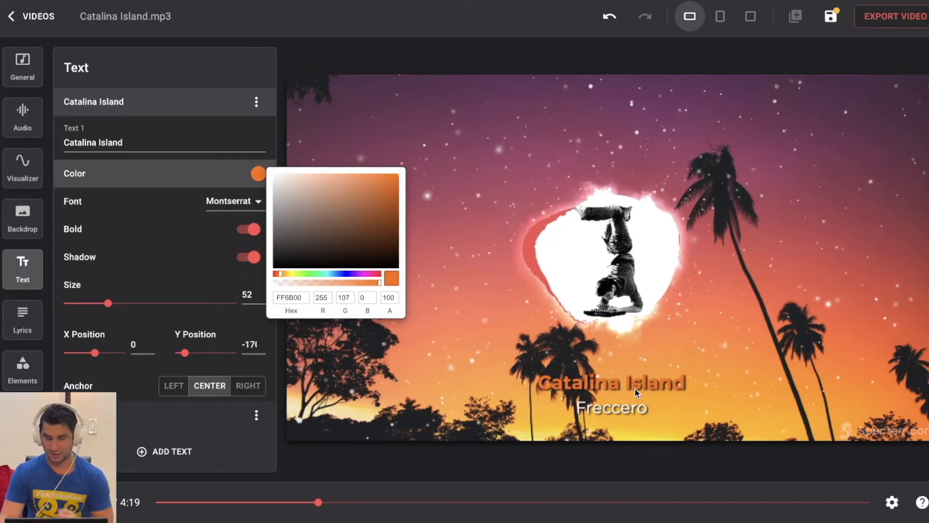
click(185, 58)
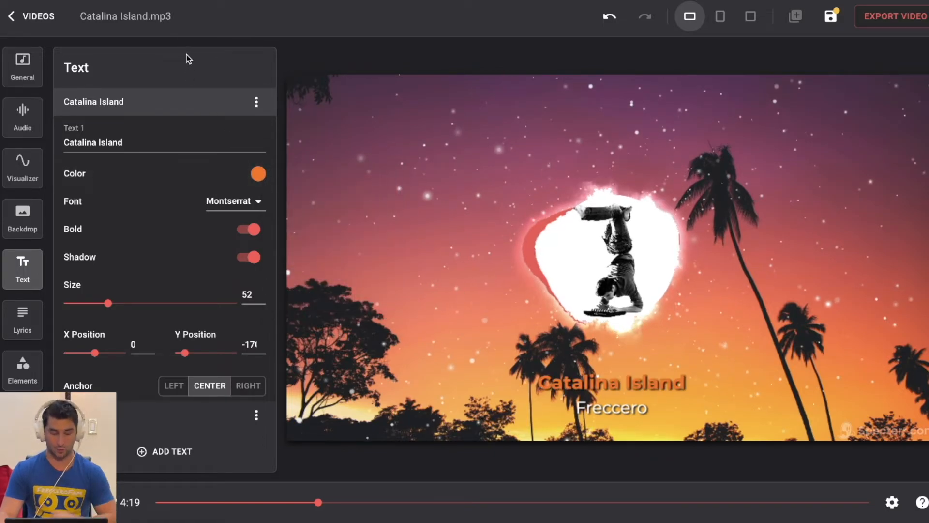
click(22, 319)
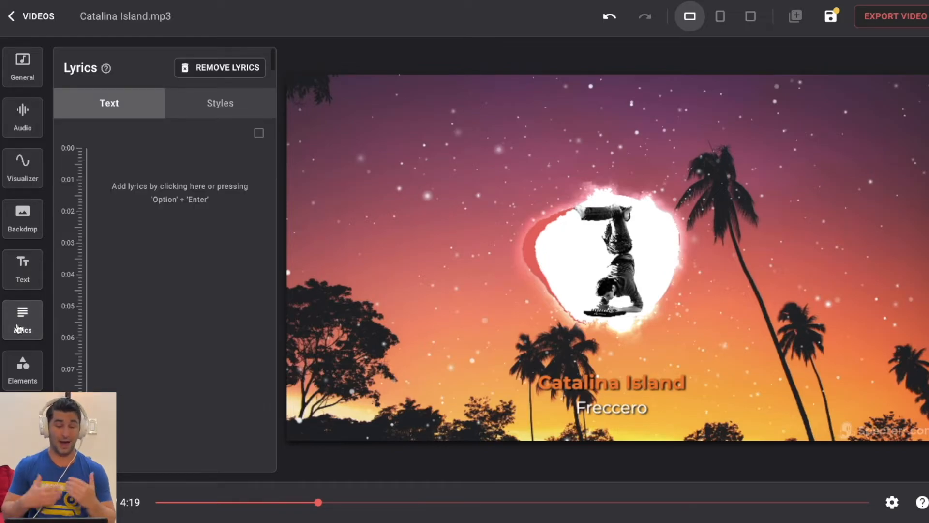
click(22, 370)
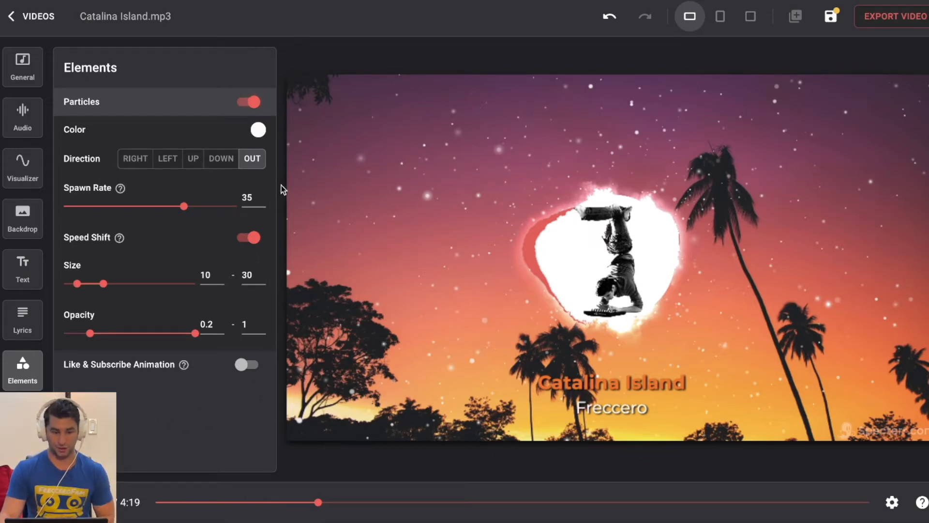
- Re-enable Particles, disable their Speed Shift, and set Spawn Rate to 26
click(247, 101)
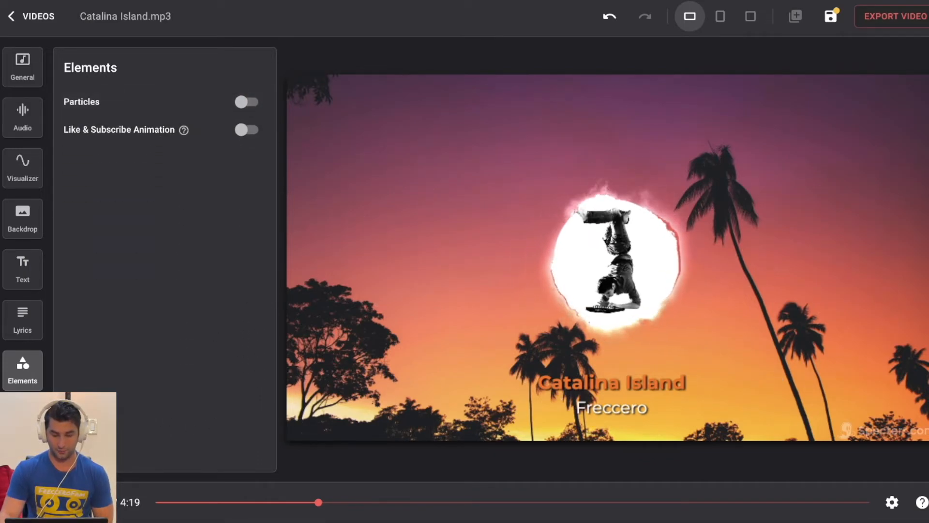
click(246, 102)
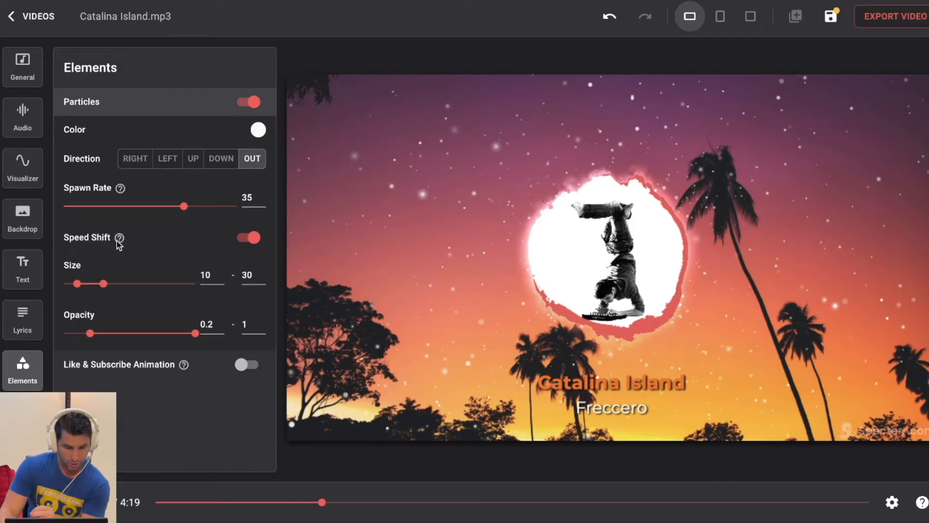
click(247, 237)
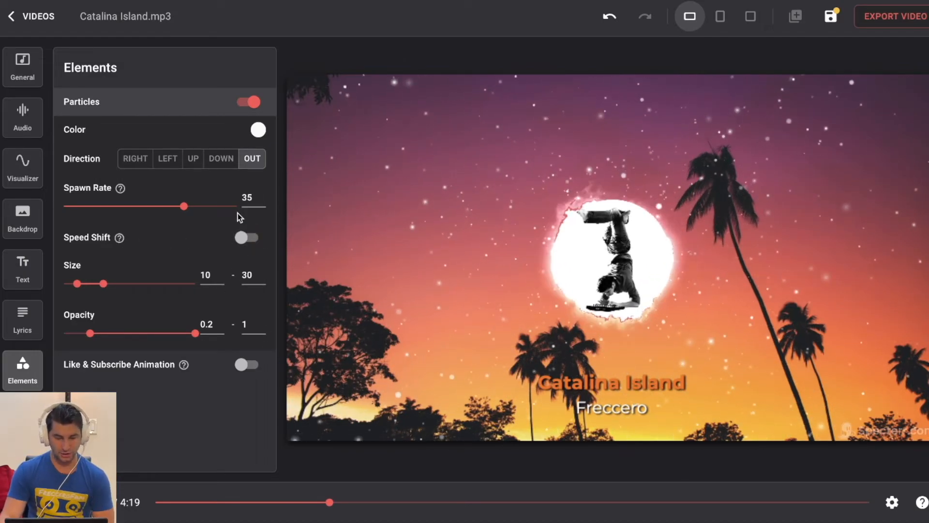
click(183, 206)
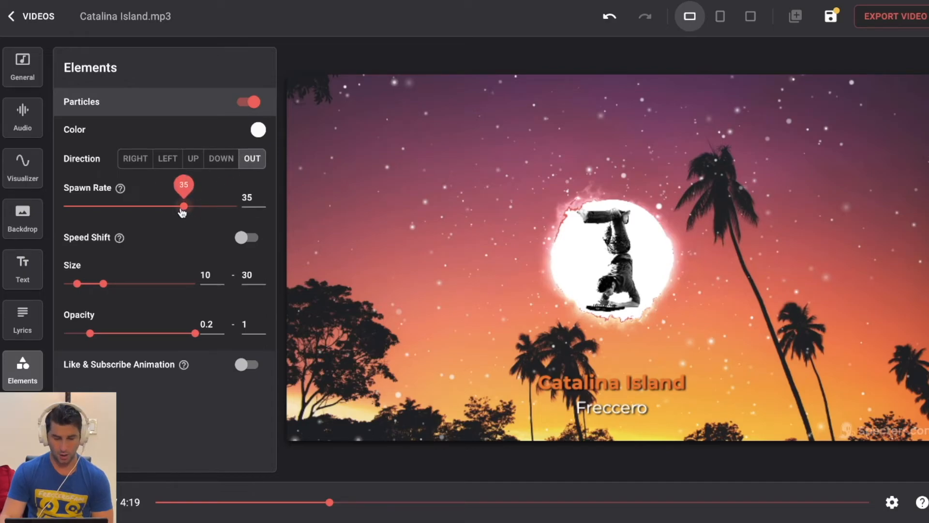
drag(183, 206, 212, 206)
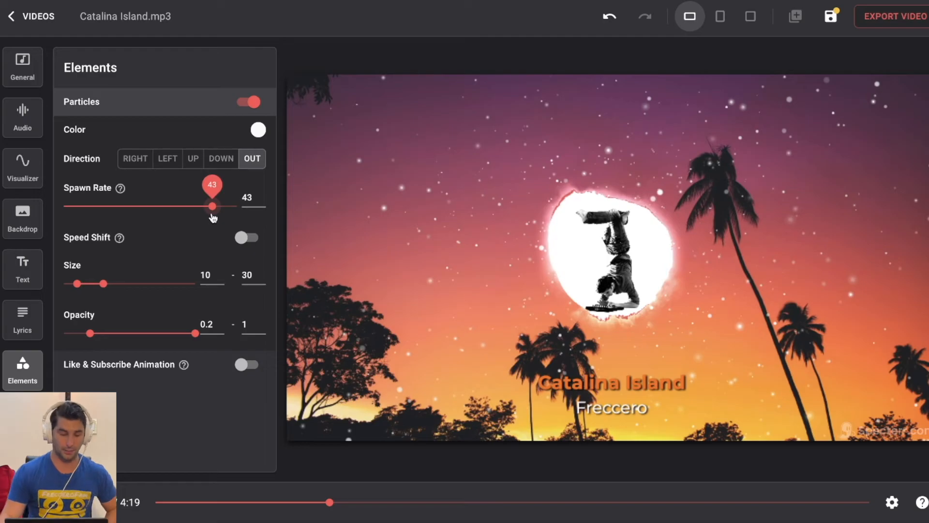
drag(213, 206, 153, 205)
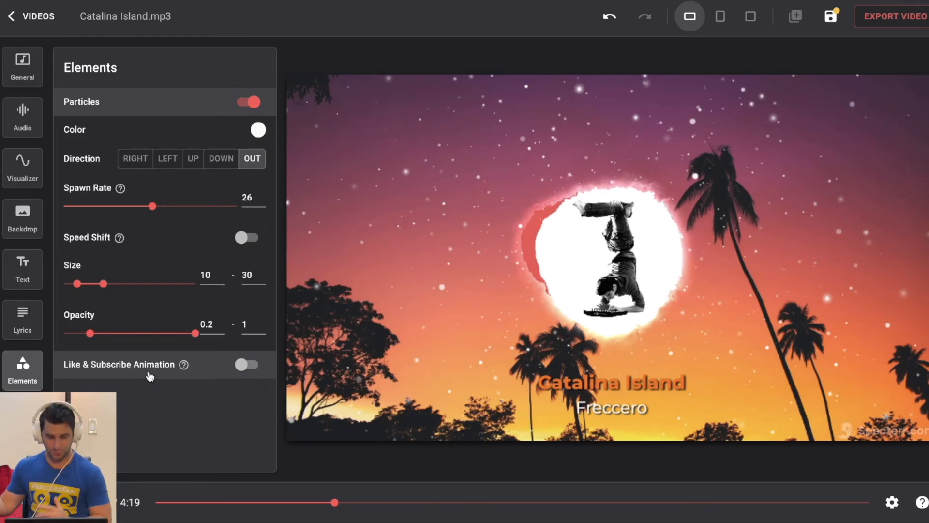
- Enable Like & Subscribe Animation with its Position set to Bottom Left
click(247, 364)
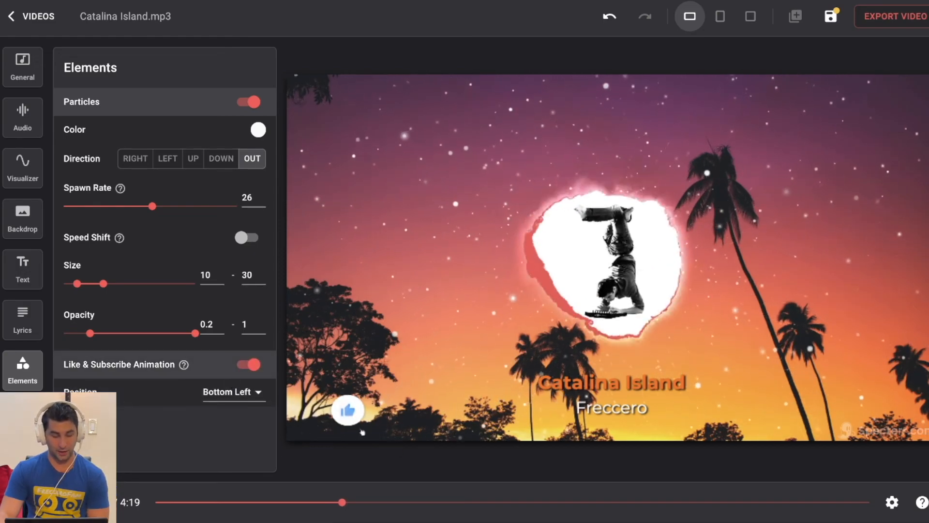
click(232, 391)
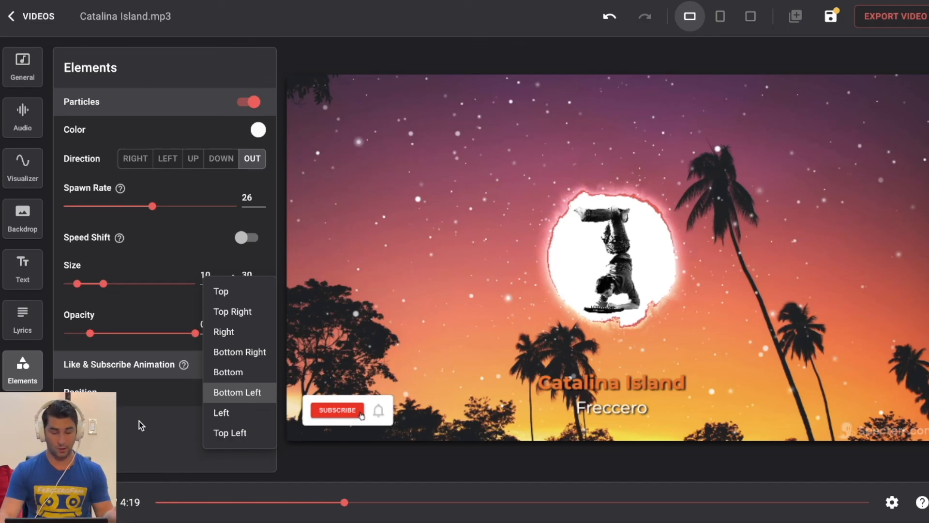
click(237, 391)
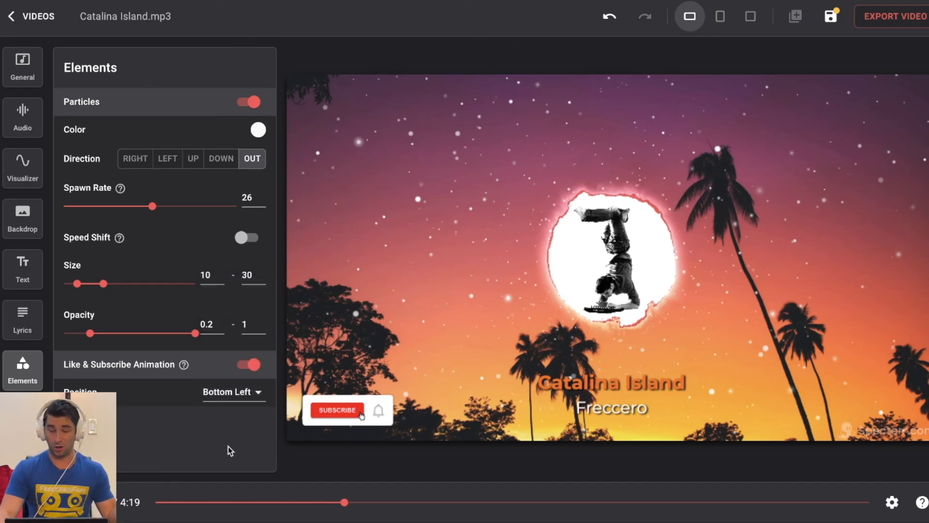